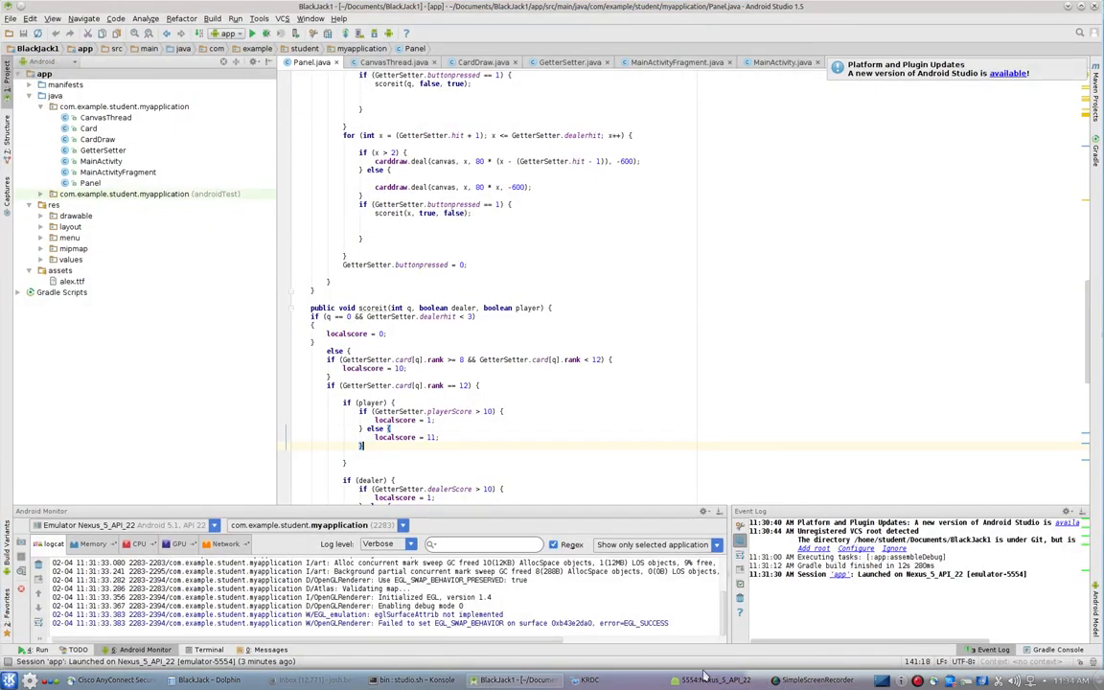
- Bring the running Blackjack emulator window into view
click(714, 679)
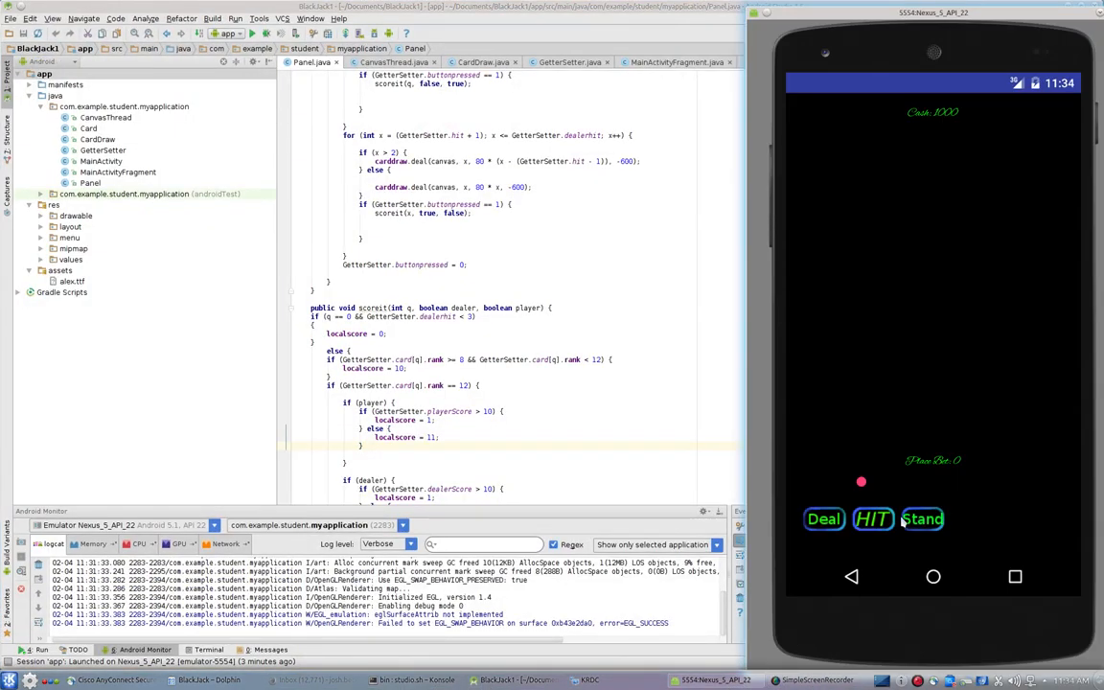
mouse_move(851, 449)
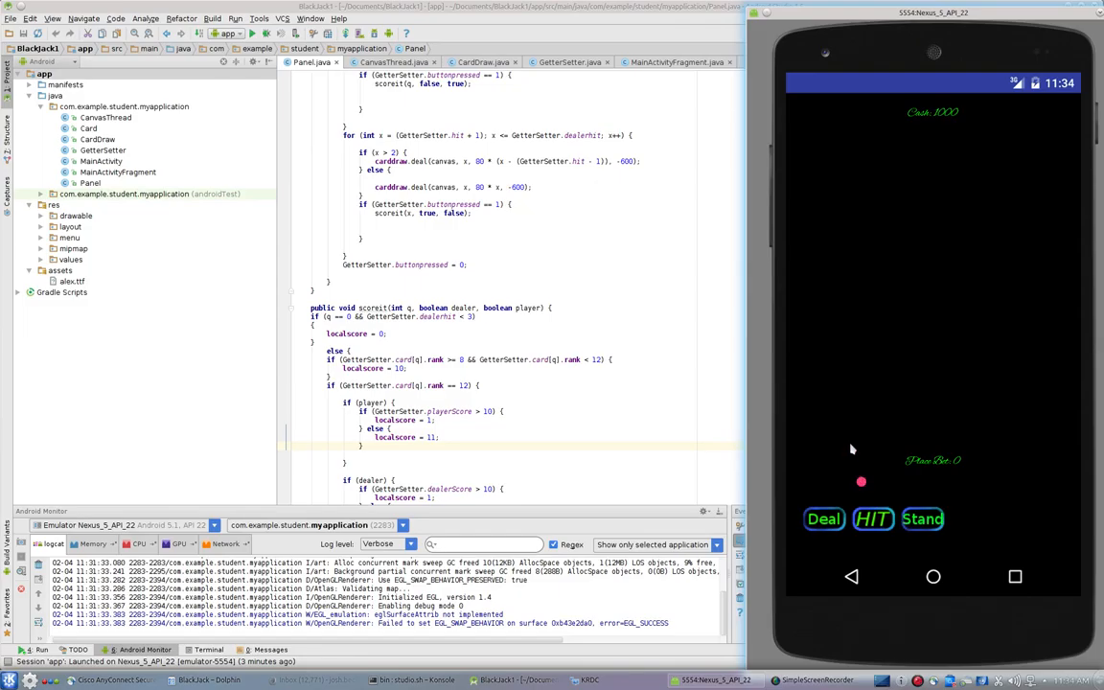
mouse_move(861, 484)
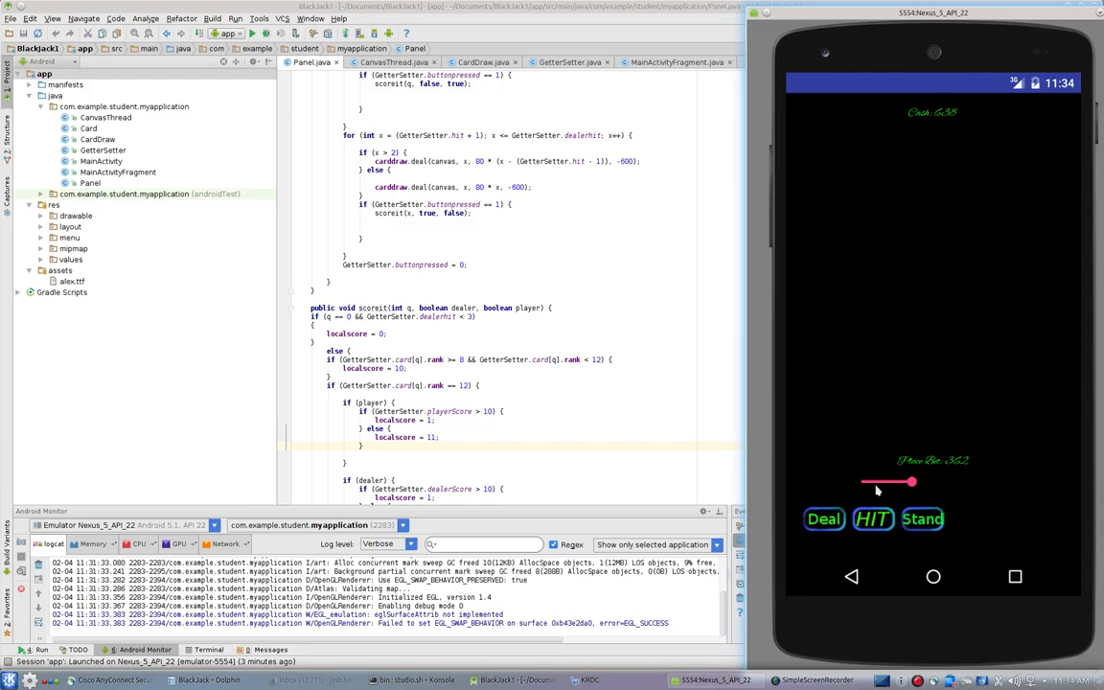
mouse_move(909, 375)
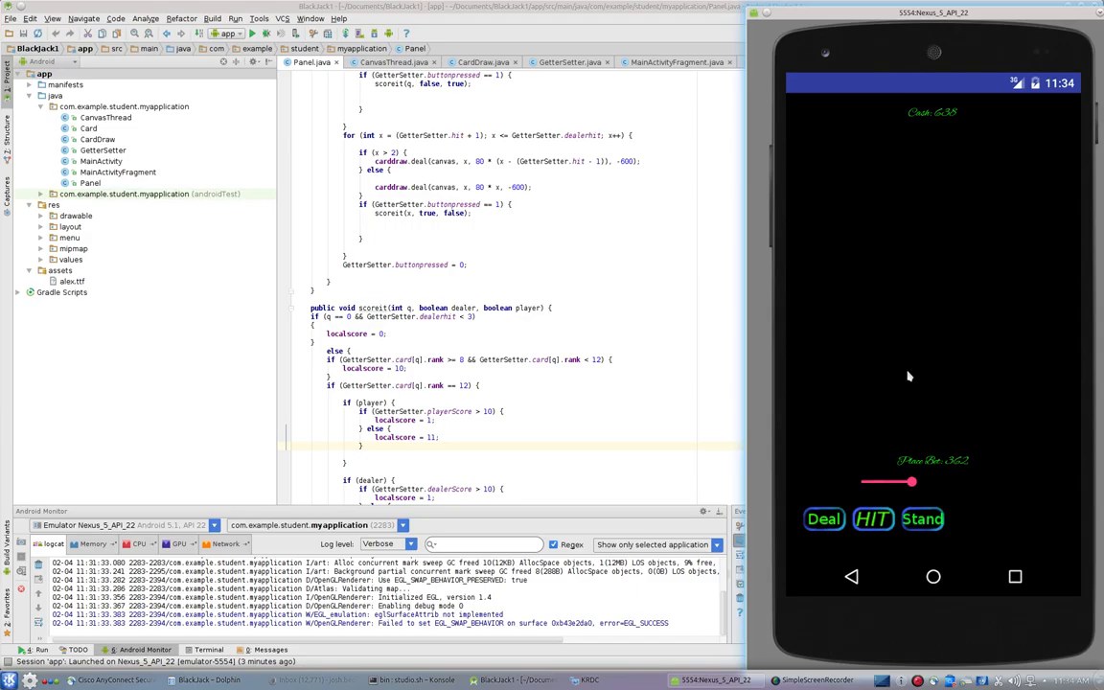
mouse_move(910, 391)
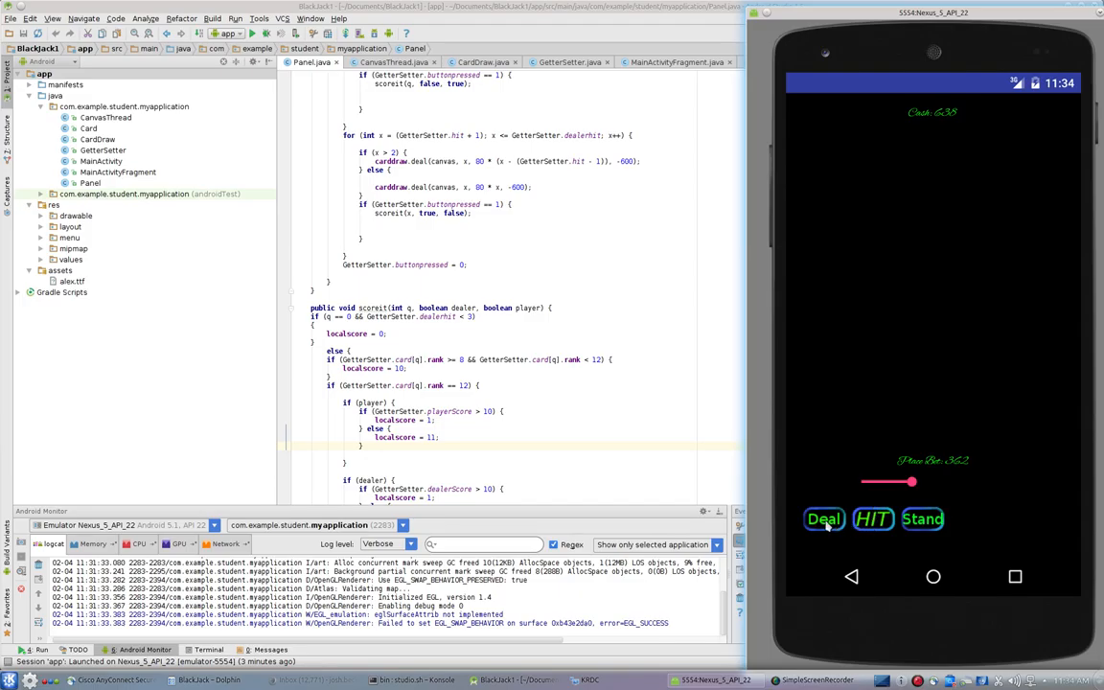
- Deal a hand, stand on 14 against the dealer's 19, then ReDeal to clear the table
click(825, 518)
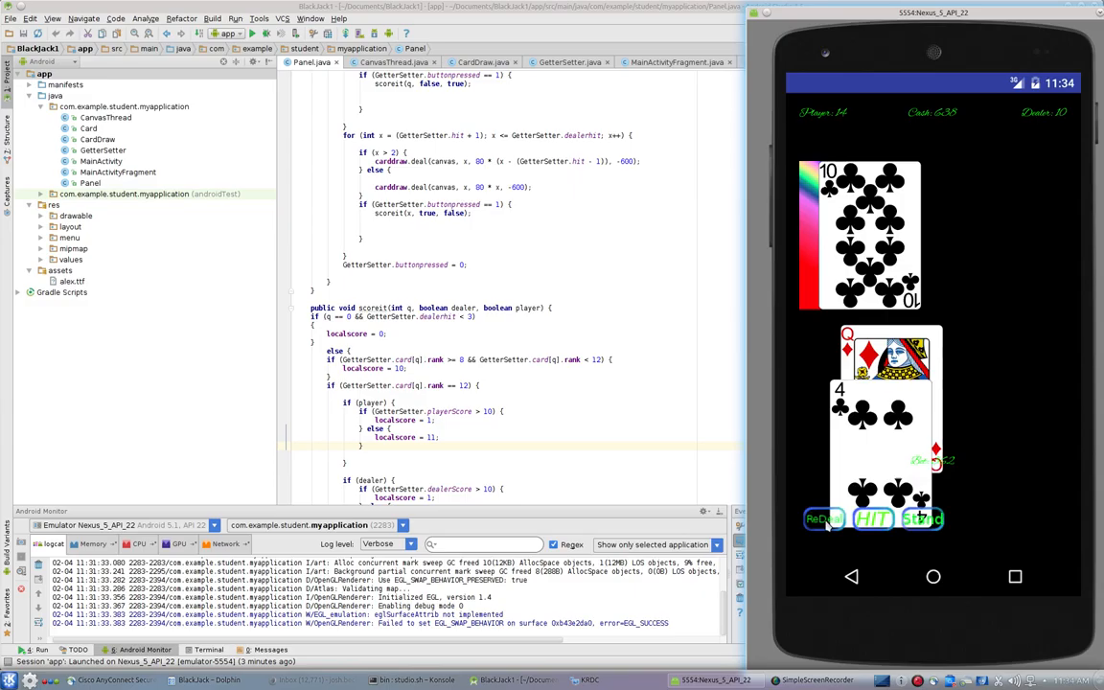
click(872, 518)
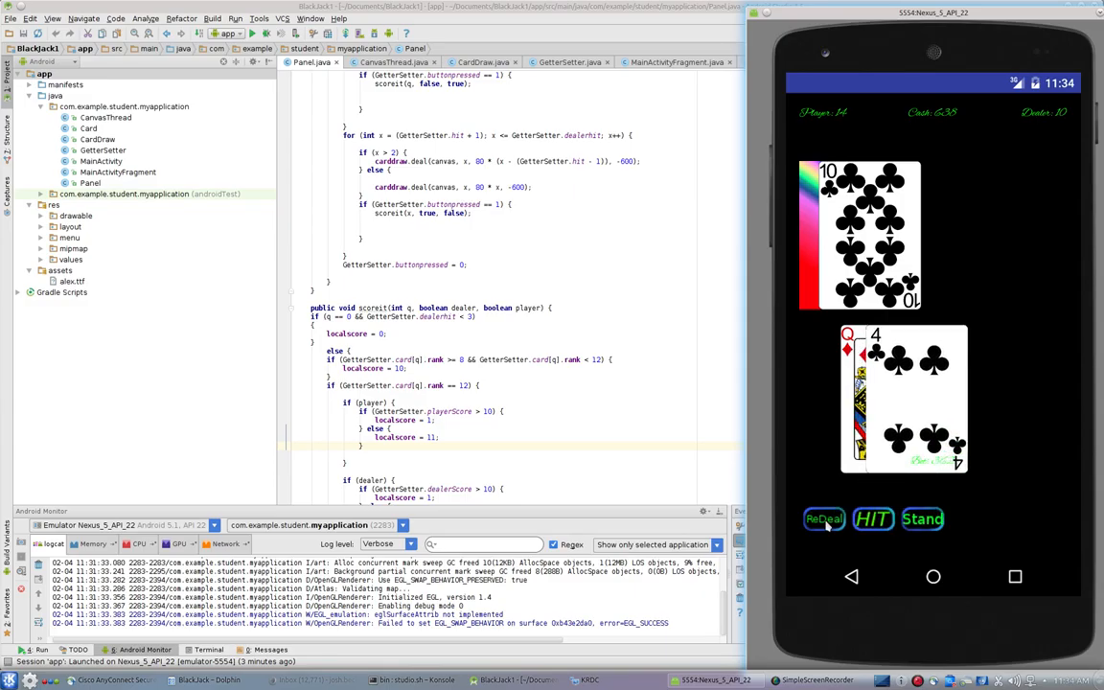
mouse_move(814, 227)
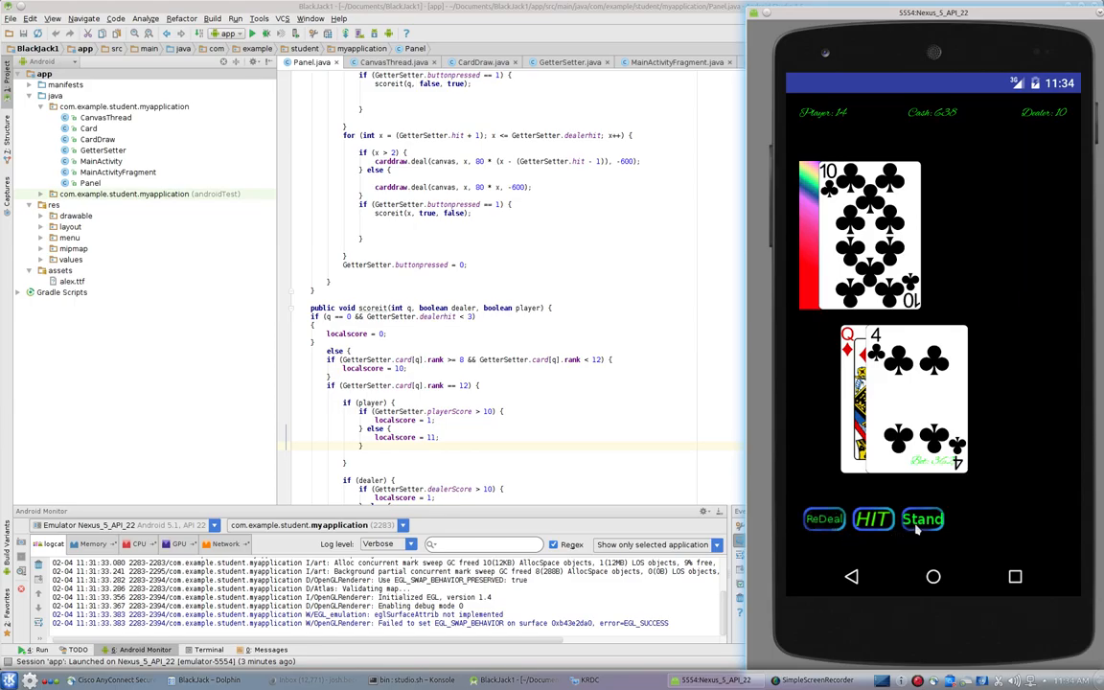
click(922, 518)
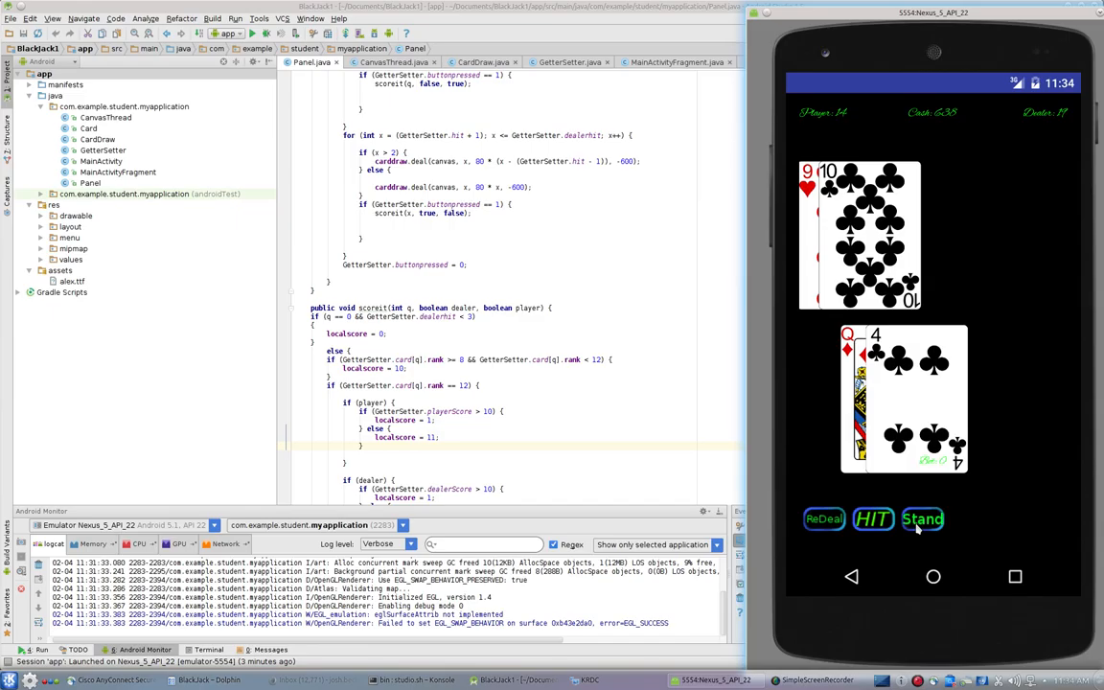
click(922, 518)
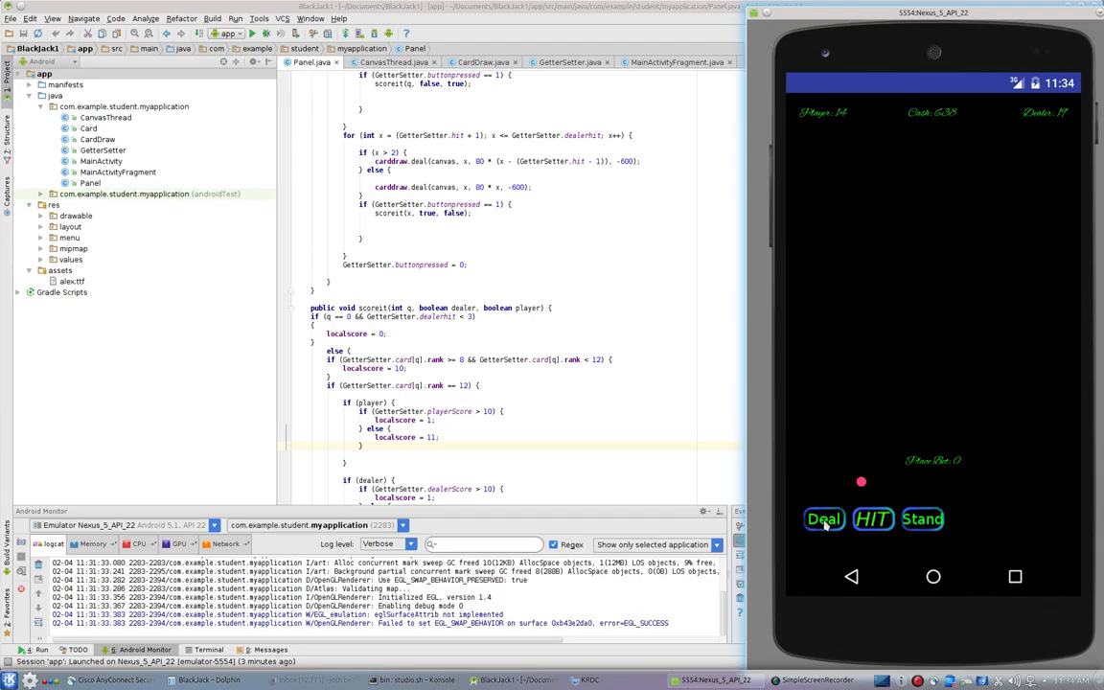
mouse_move(893, 443)
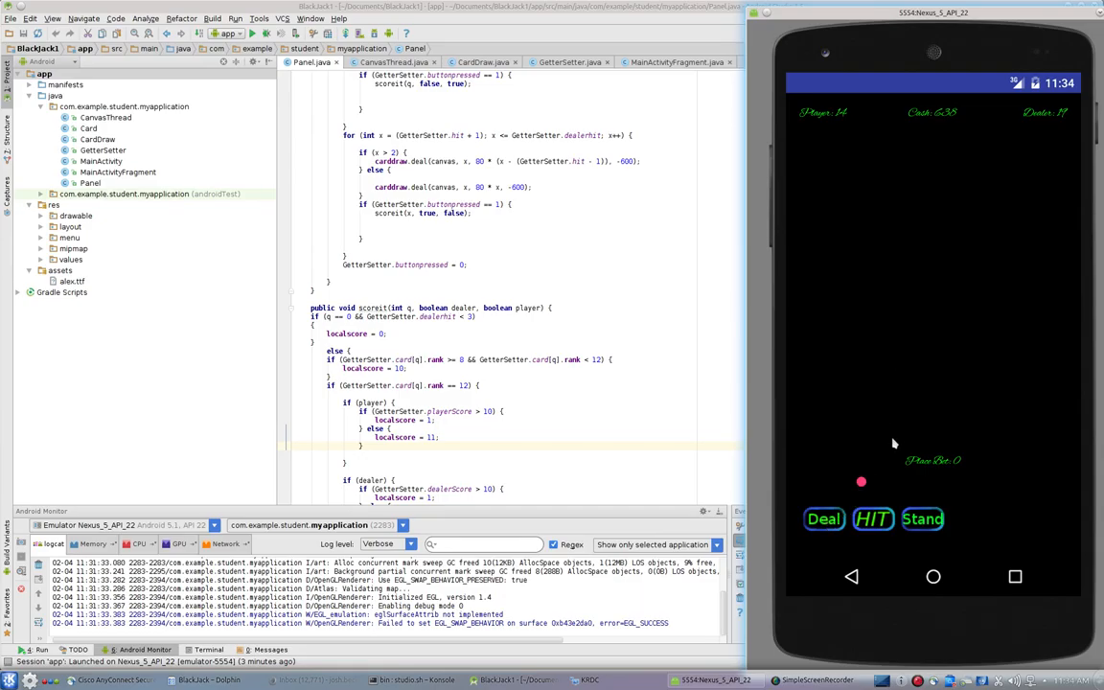
- Deal a new hand showing player 9 against dealer 7
click(823, 519)
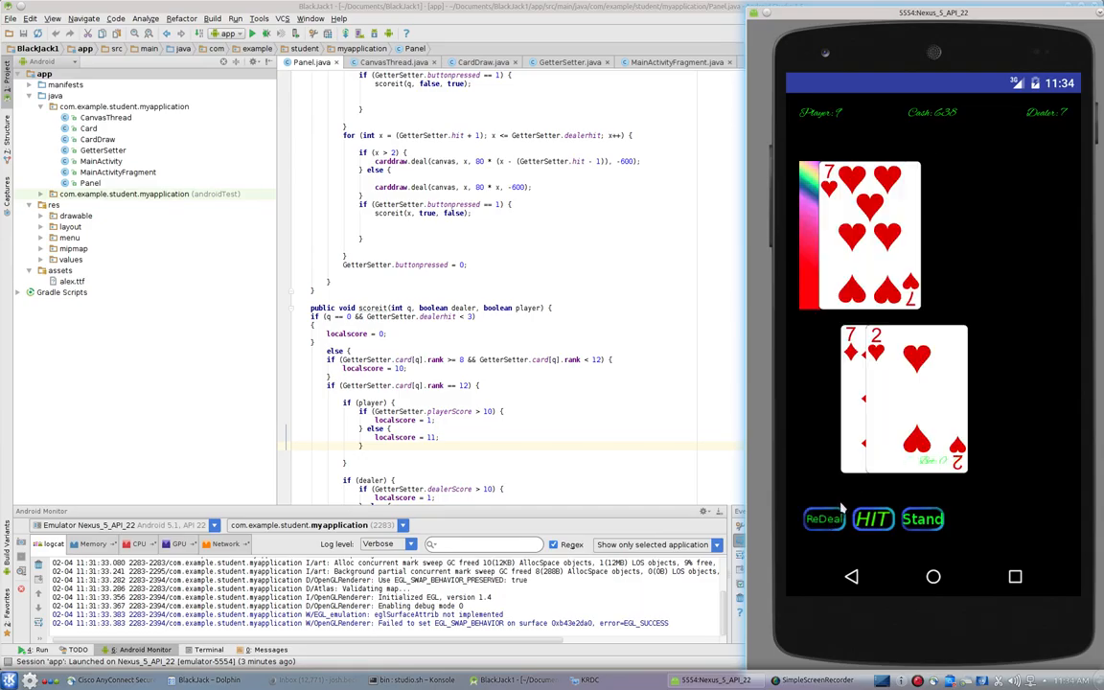
mouse_move(867, 497)
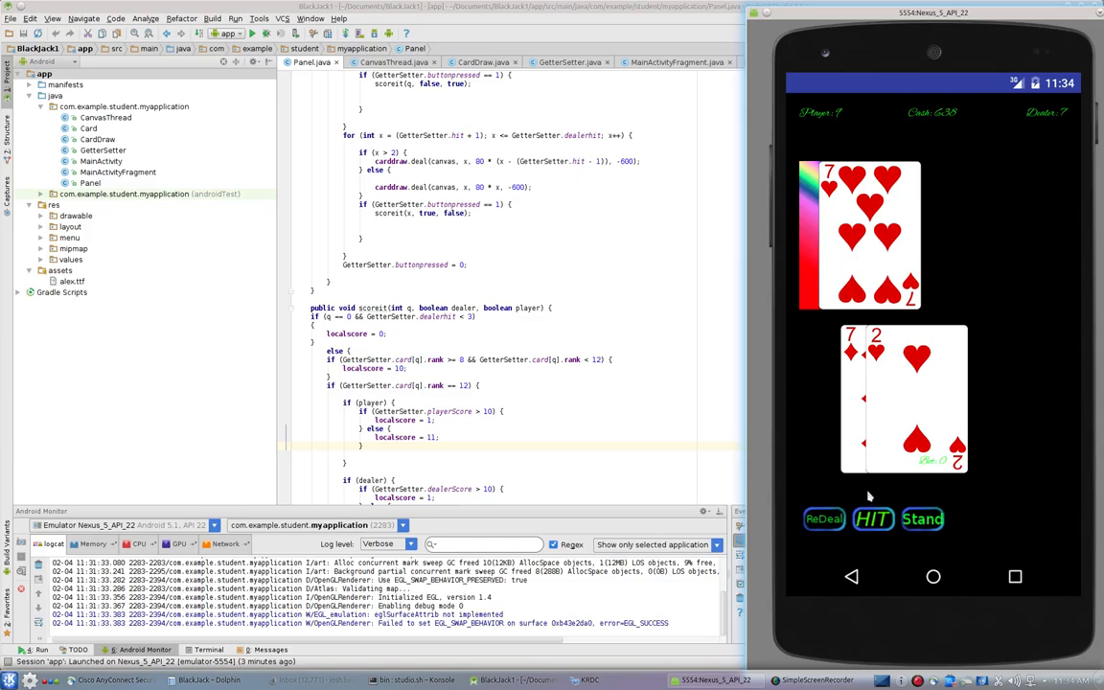
mouse_move(1000, 496)
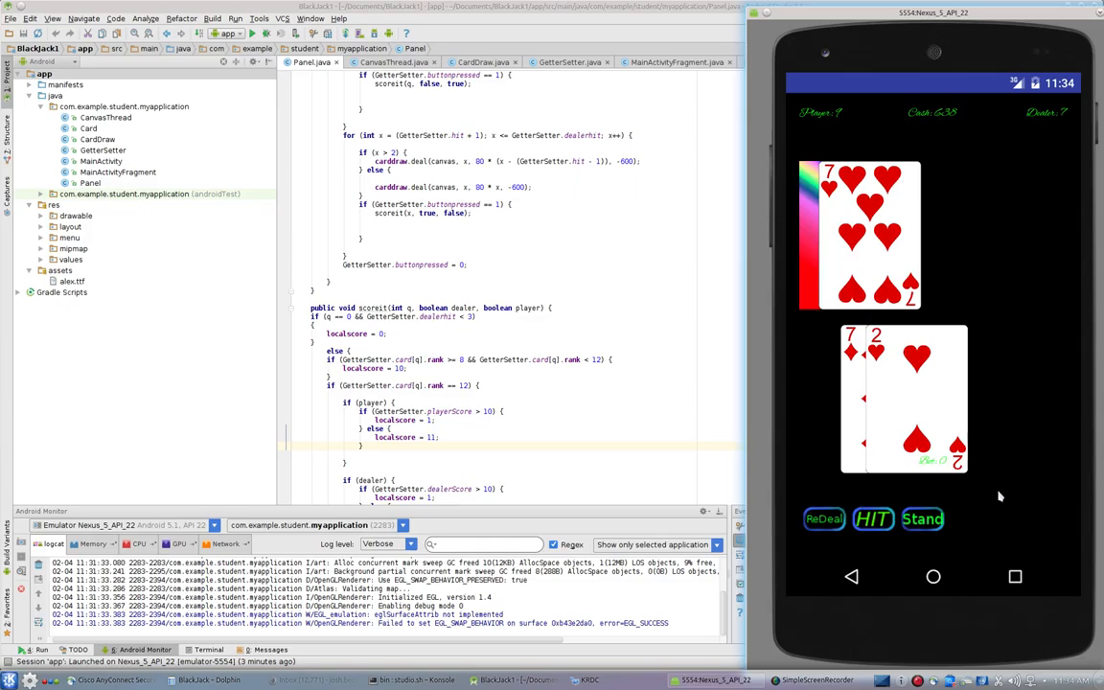
mouse_move(929, 495)
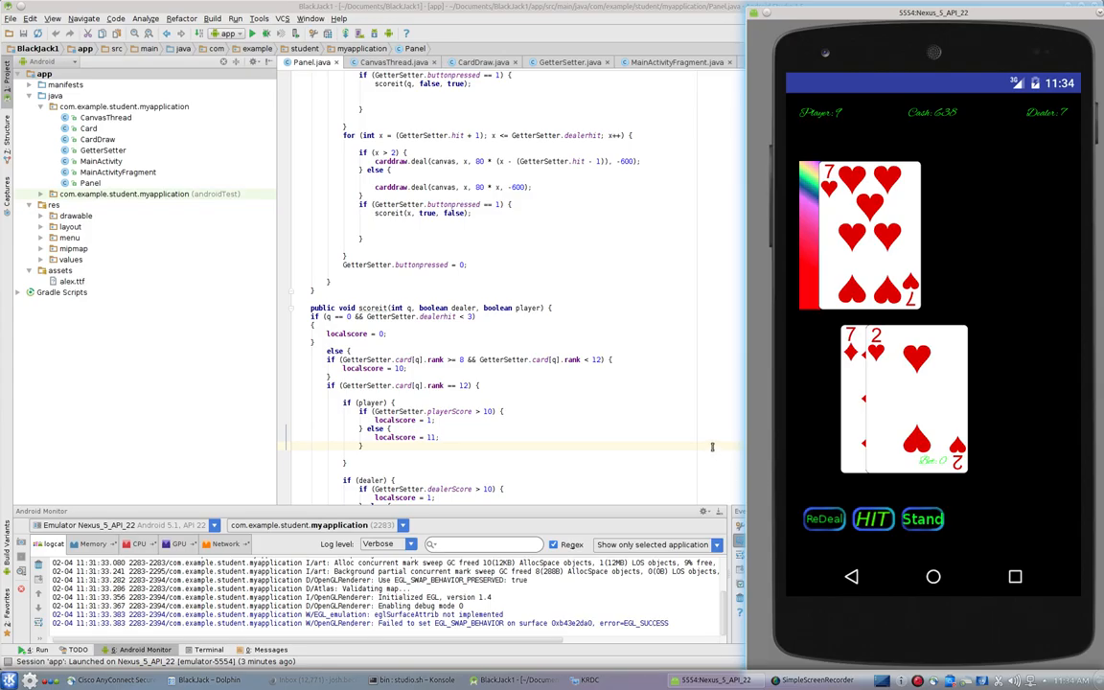
- Switch to GetterSetter.java and select the 'startHand = 0' declaration
click(564, 61)
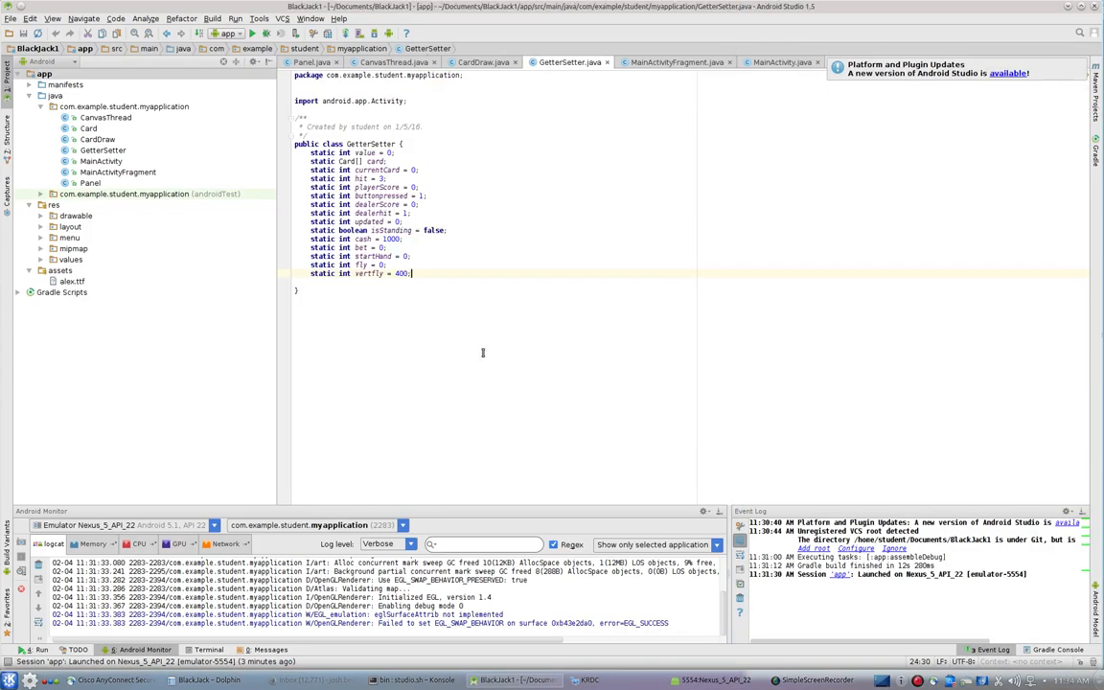
click(374, 256)
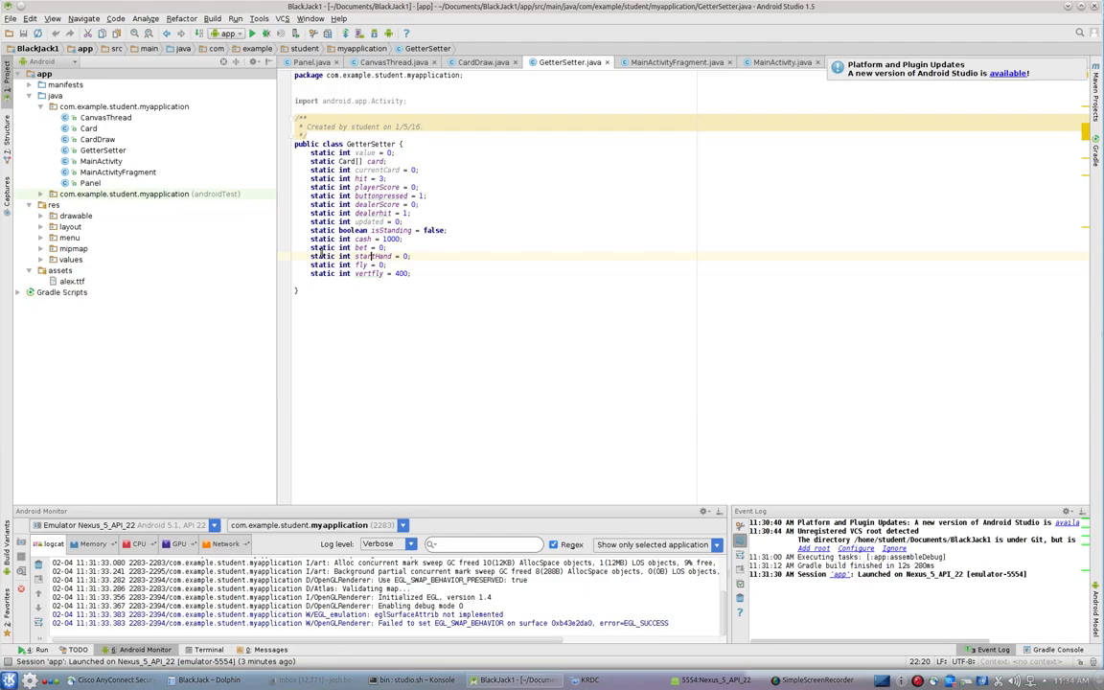
double_click(372, 256)
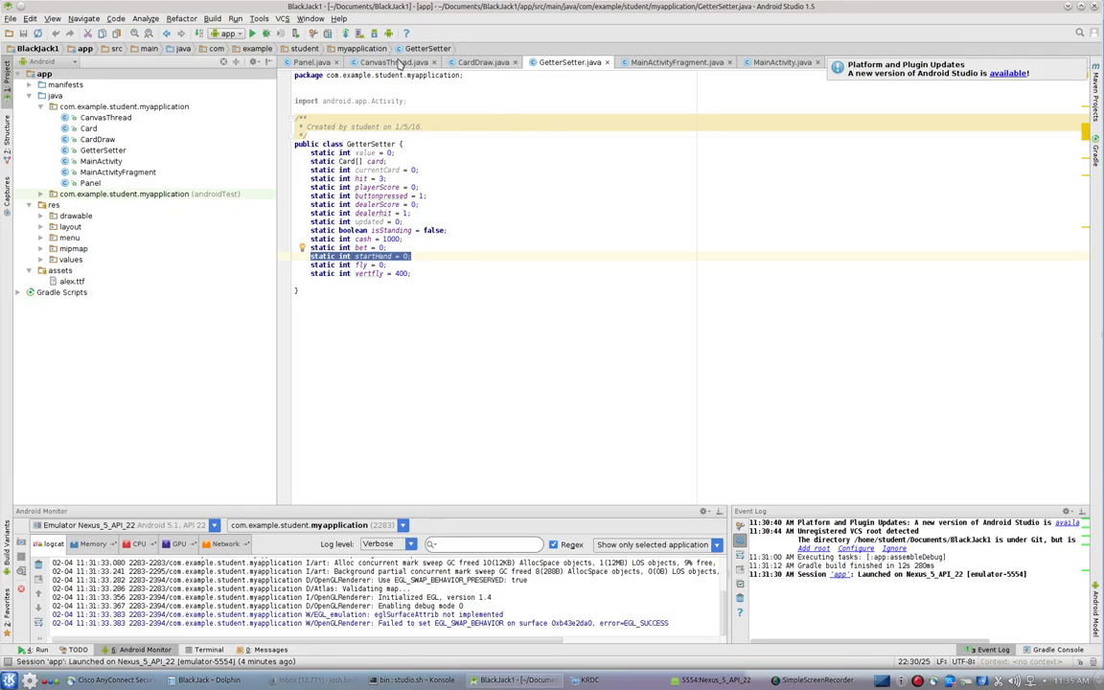
click(312, 61)
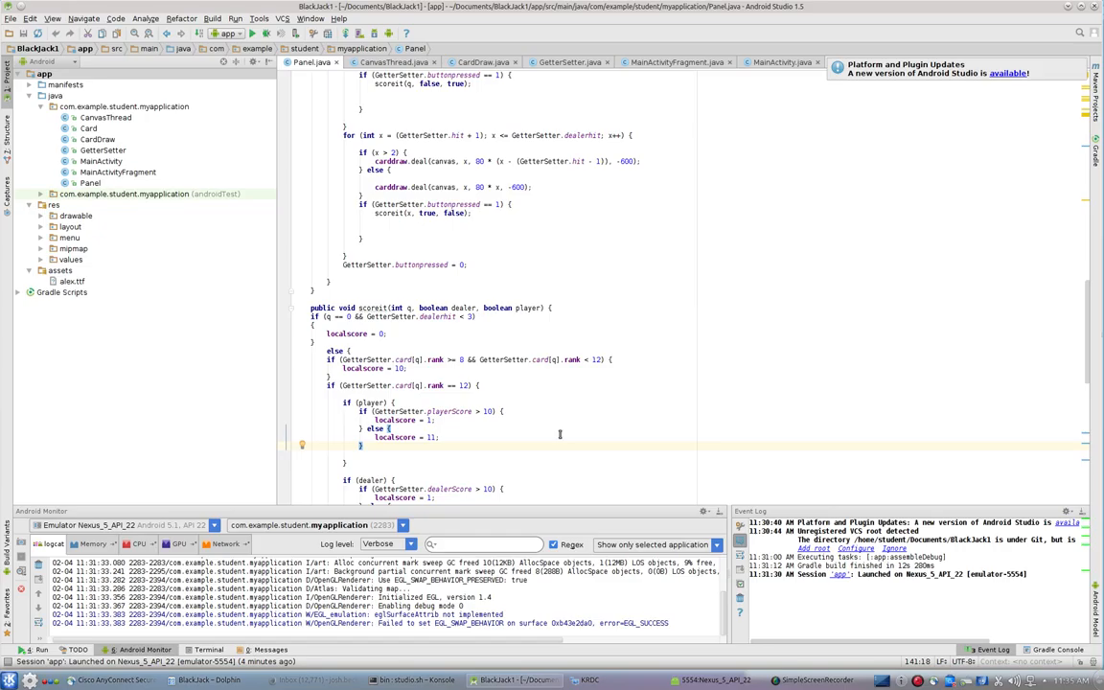
scroll(up, 3)
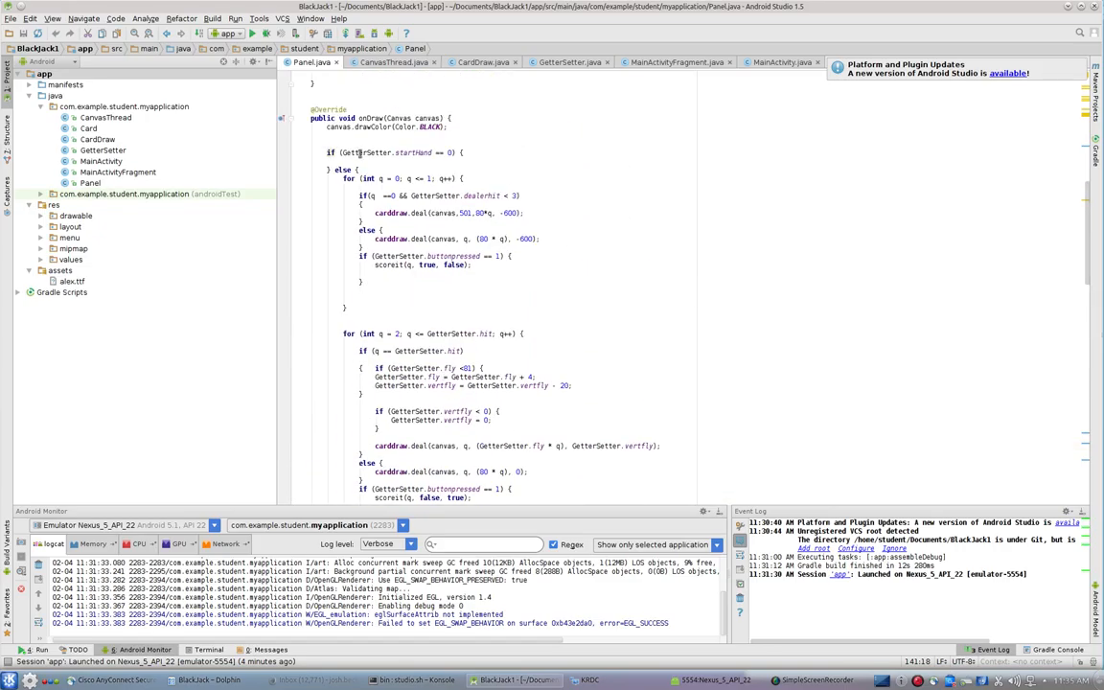
click(383, 152)
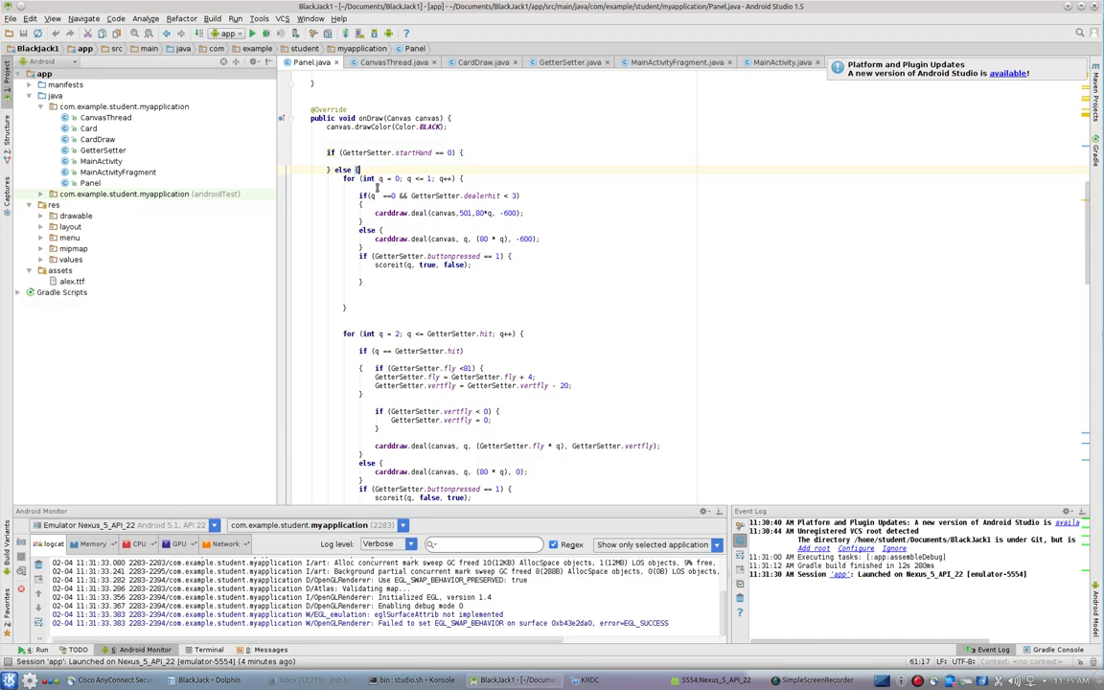
scroll(down, 3)
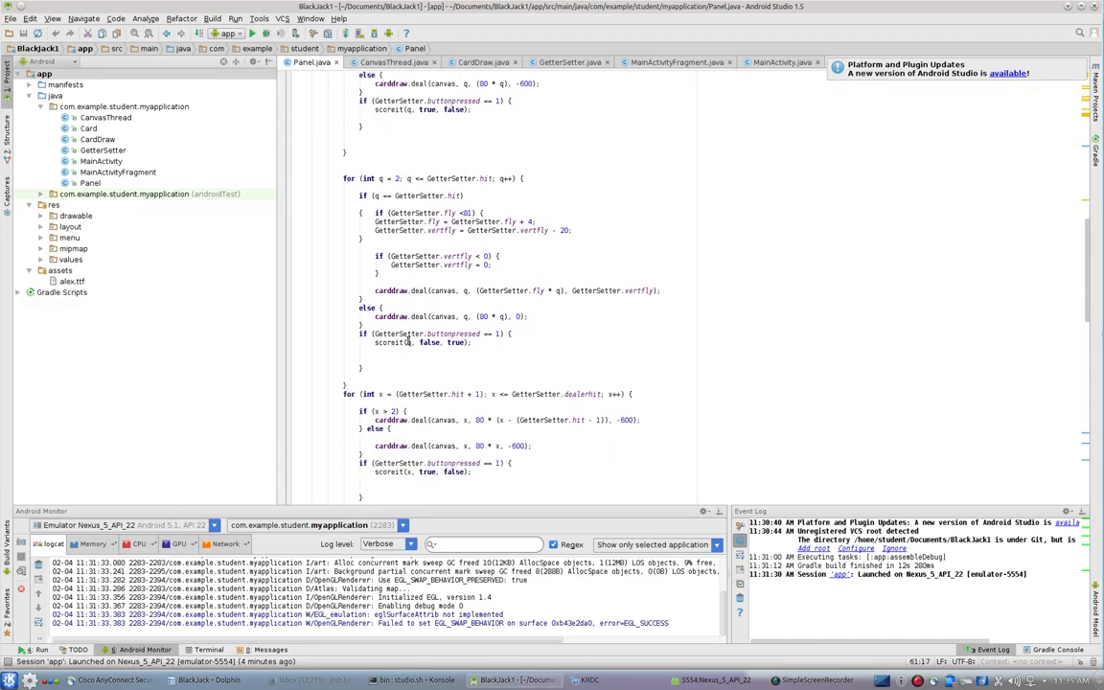
scroll(down, 3)
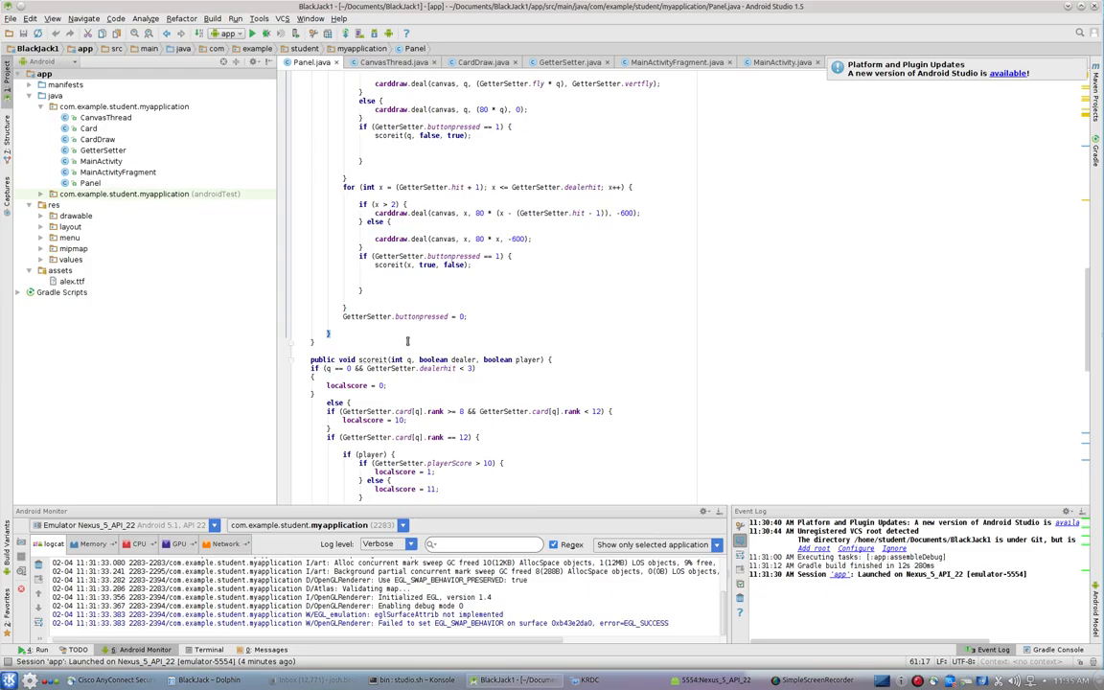
scroll(up, 3)
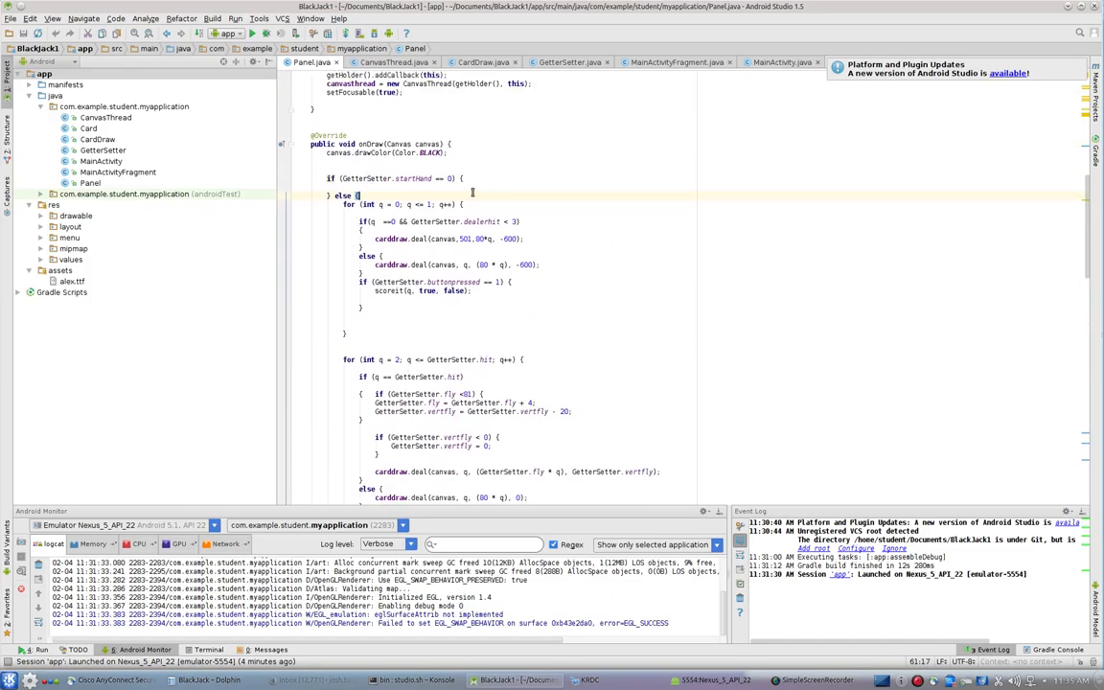
click(345, 186)
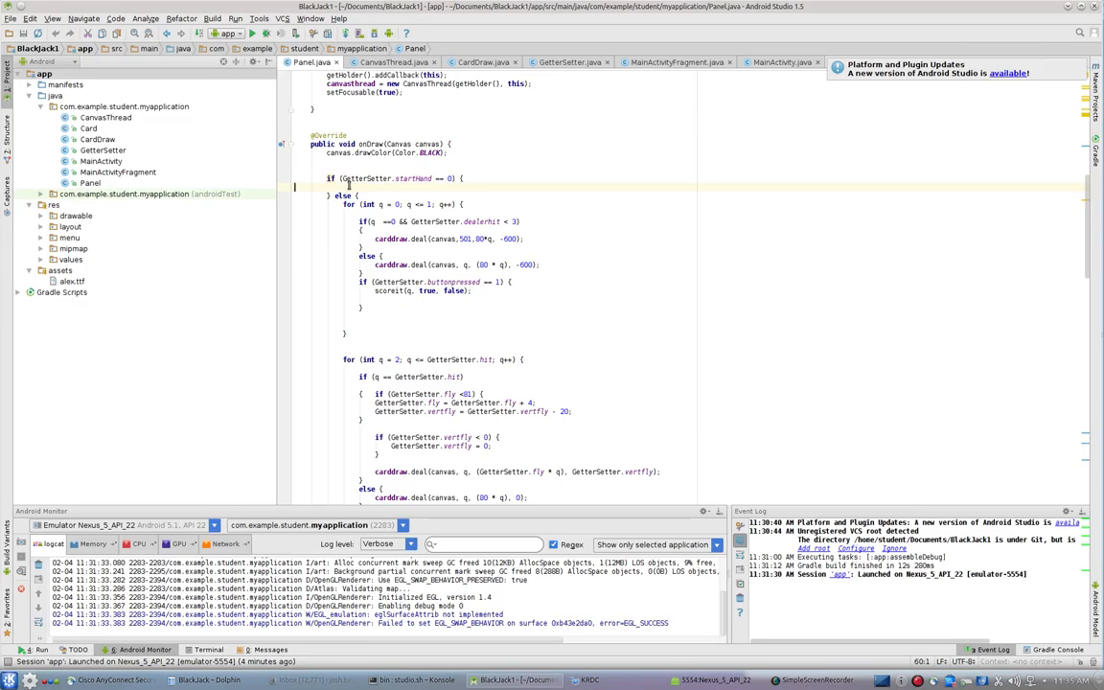
- Open MainActivityFragment.java and review onCreateView and the mUpdate runnable's startHand check
click(678, 61)
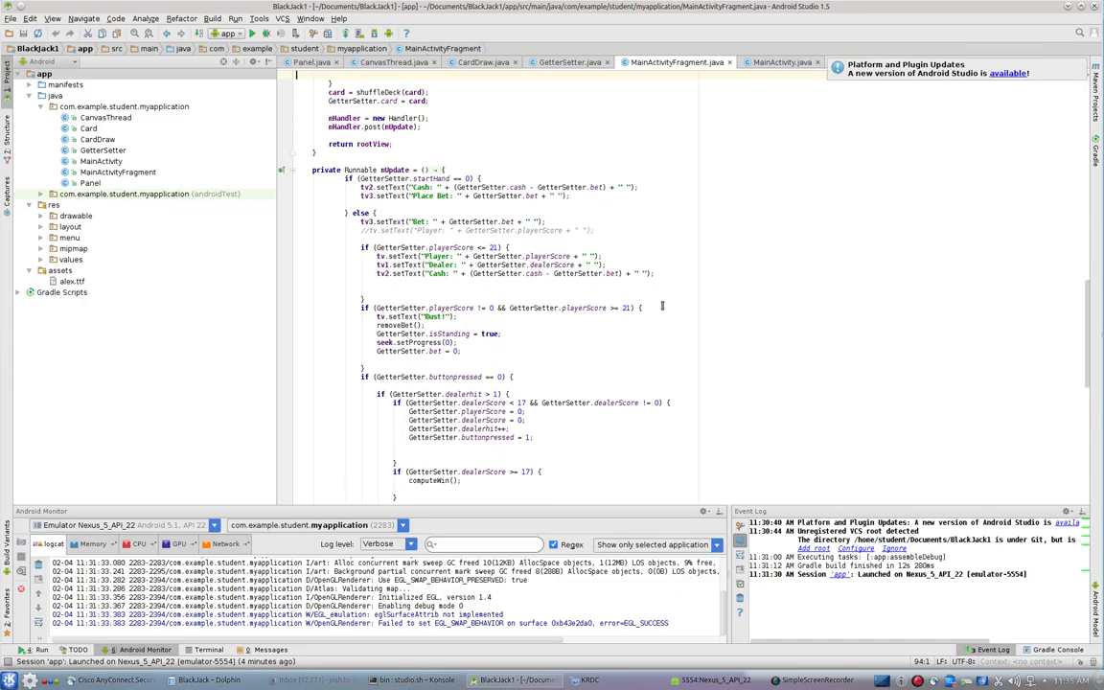
scroll(up, 3)
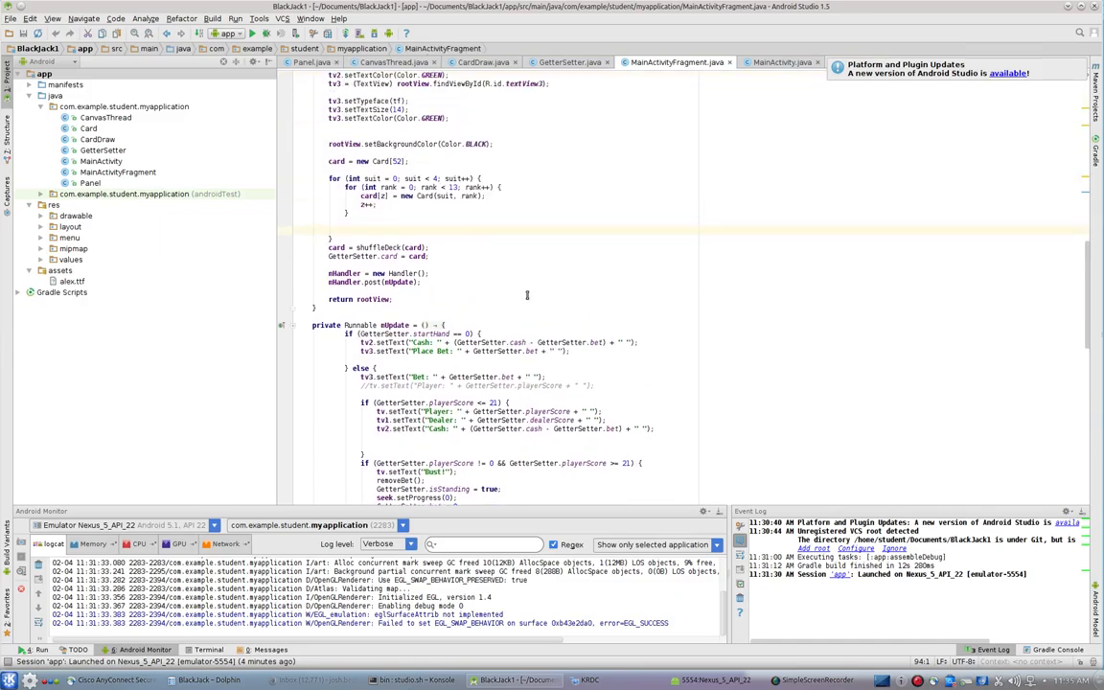
scroll(up, 3)
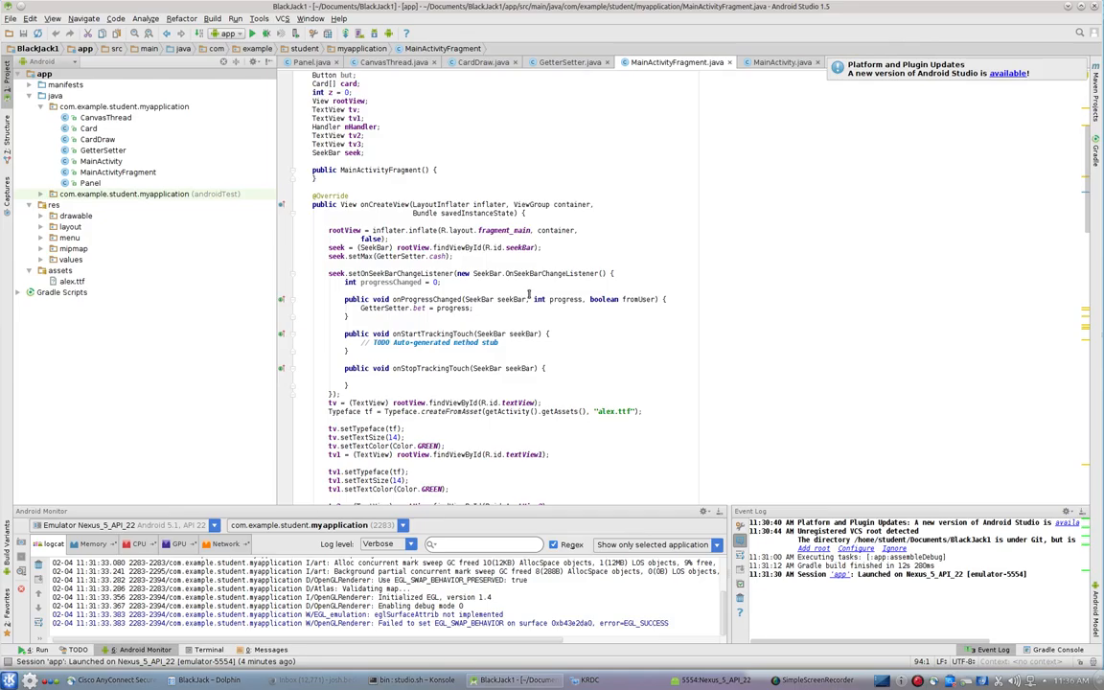
scroll(down, 3)
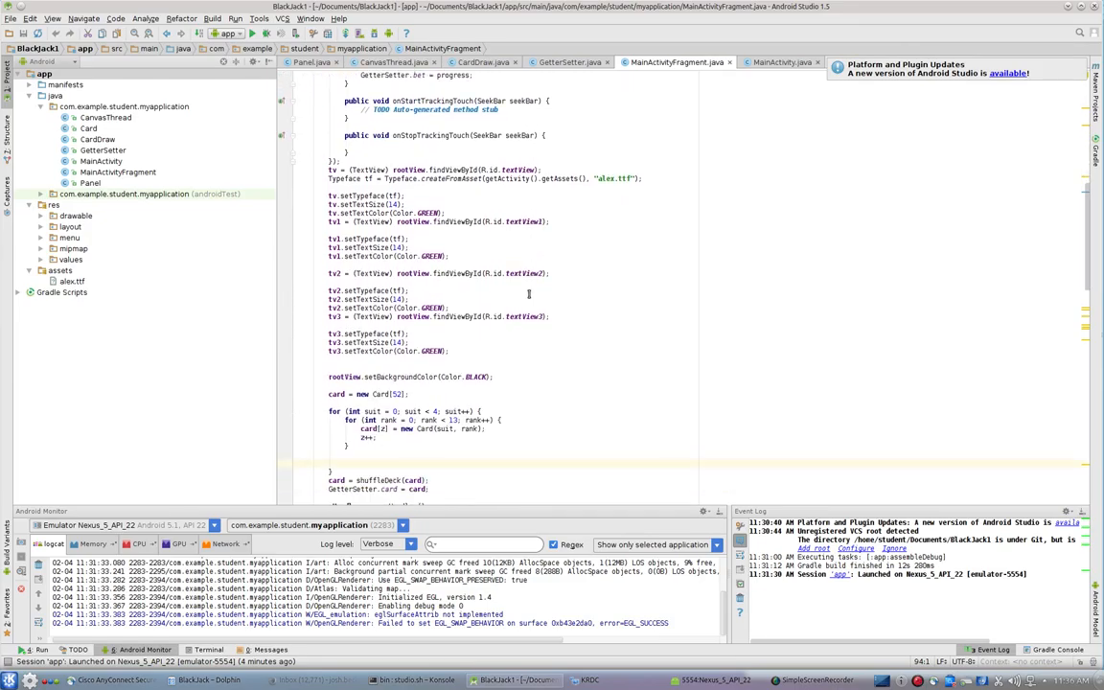
scroll(down, 3)
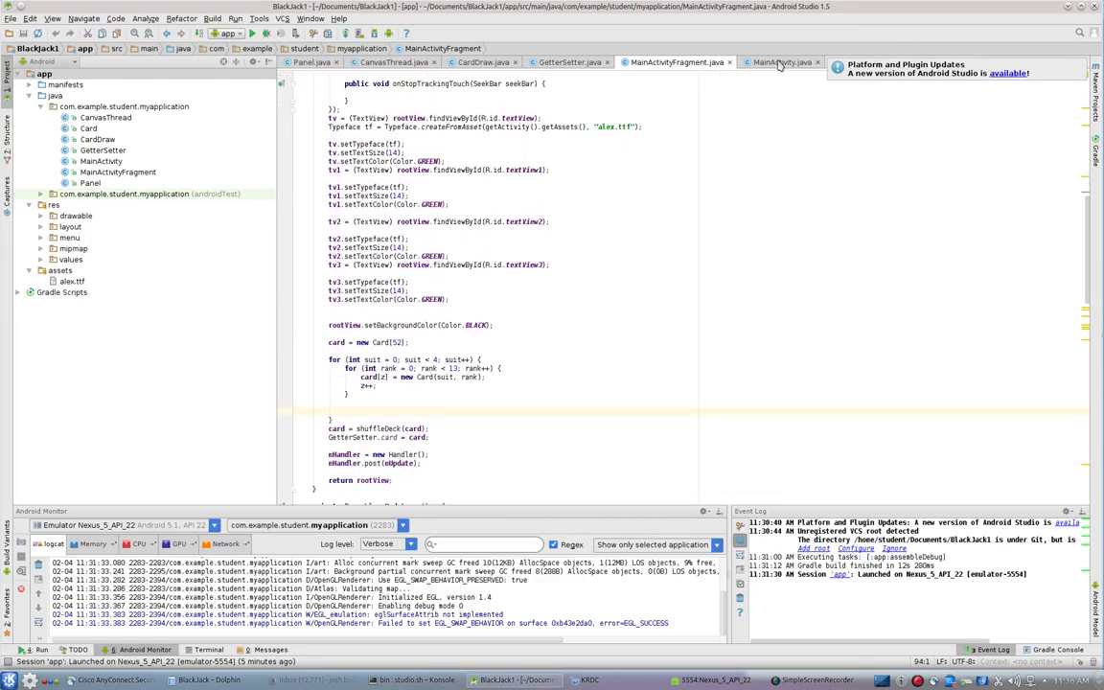
- Open MainActivity.java and review clickMethod2's startHand toggle and seek bar enabling
click(781, 61)
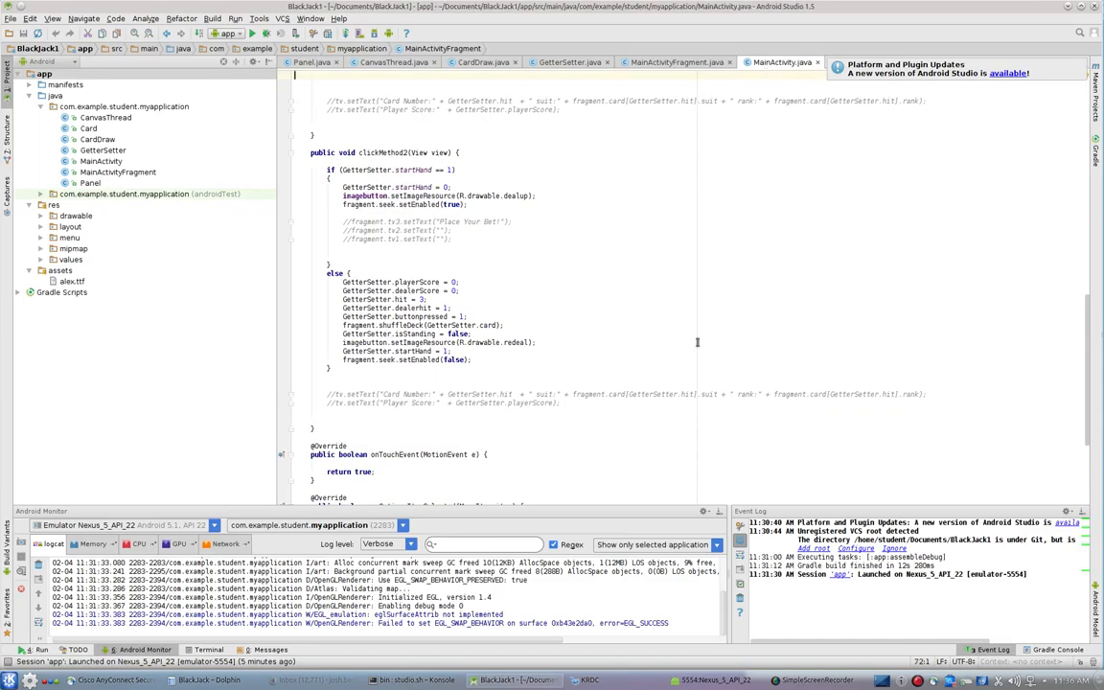
scroll(up, 3)
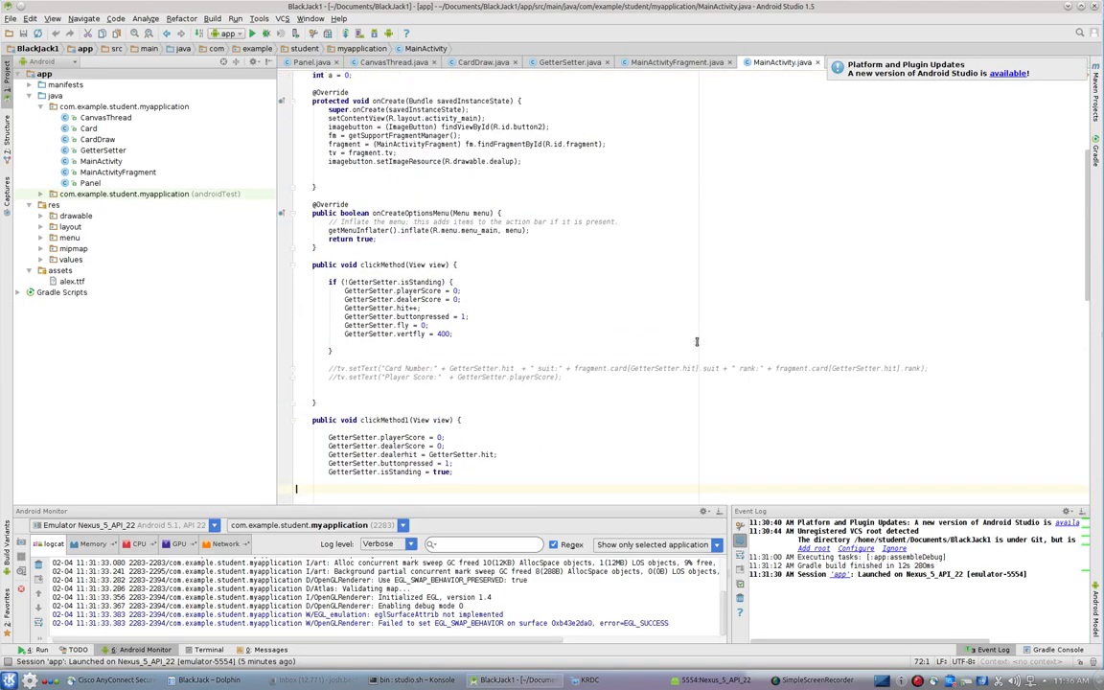
scroll(up, 3)
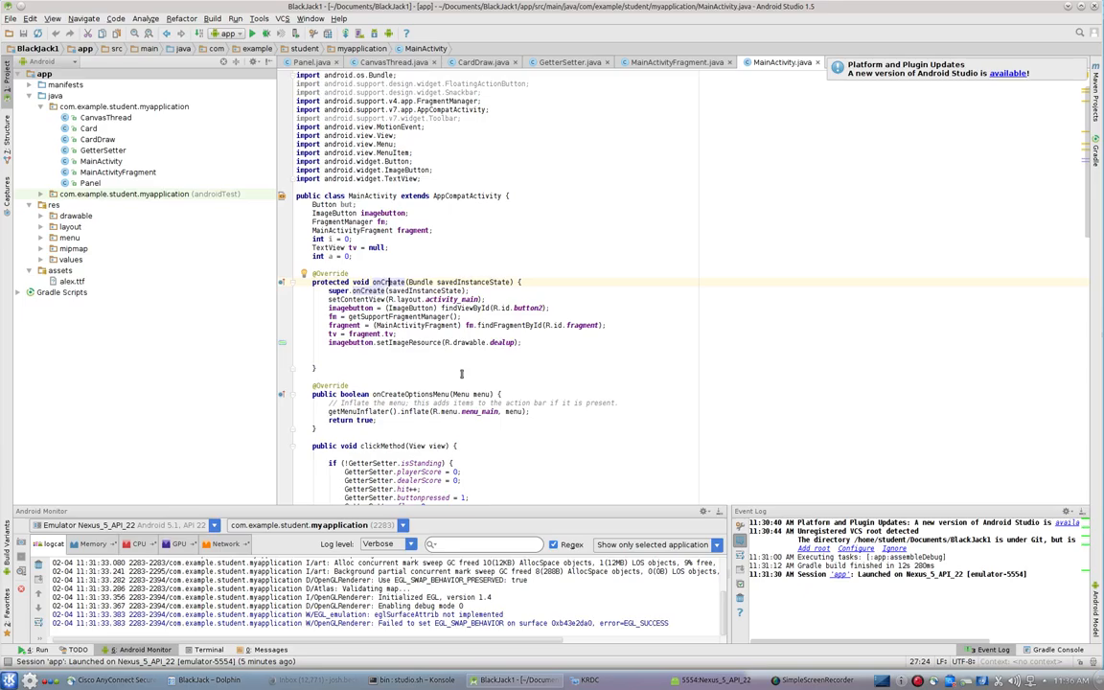
scroll(down, 3)
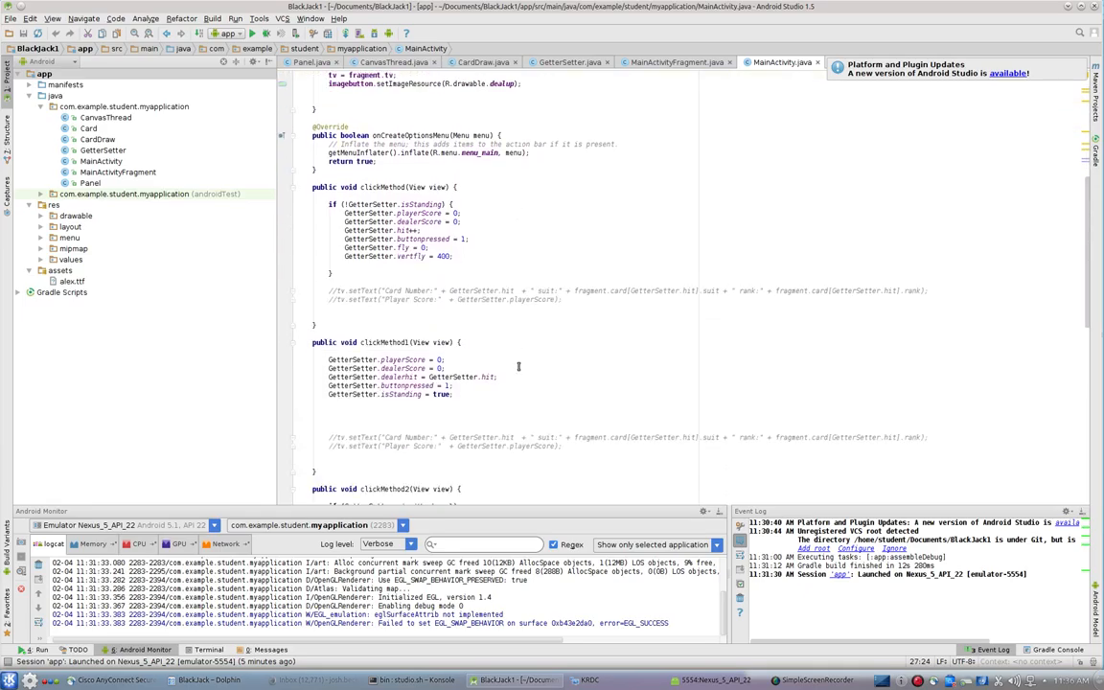
scroll(down, 3)
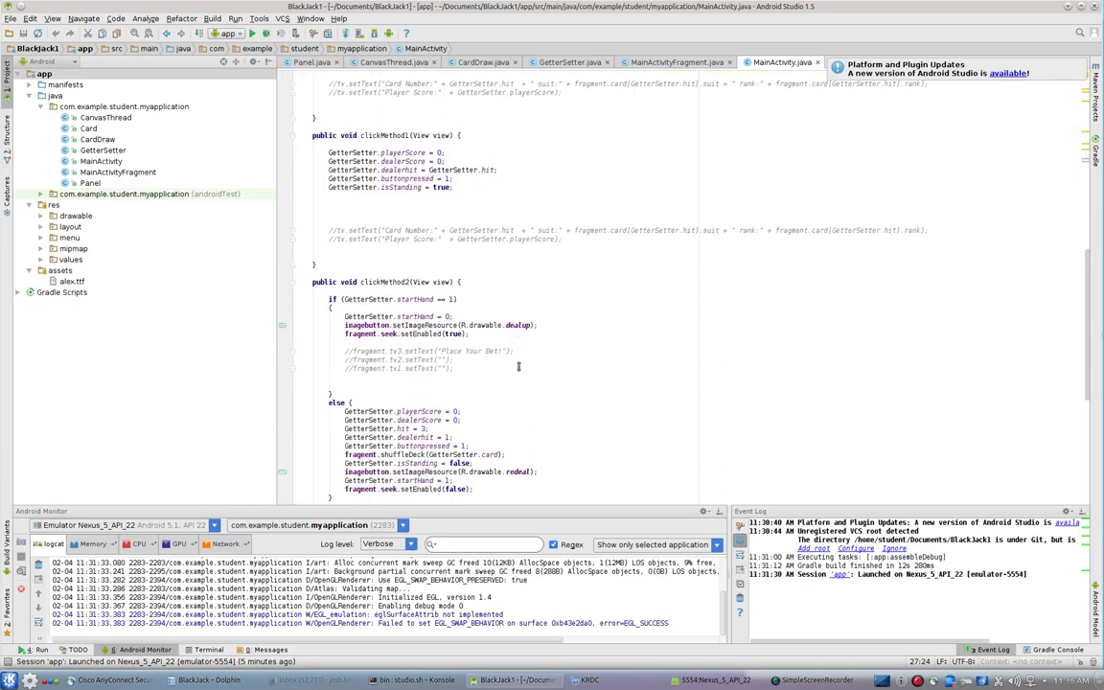
scroll(up, 3)
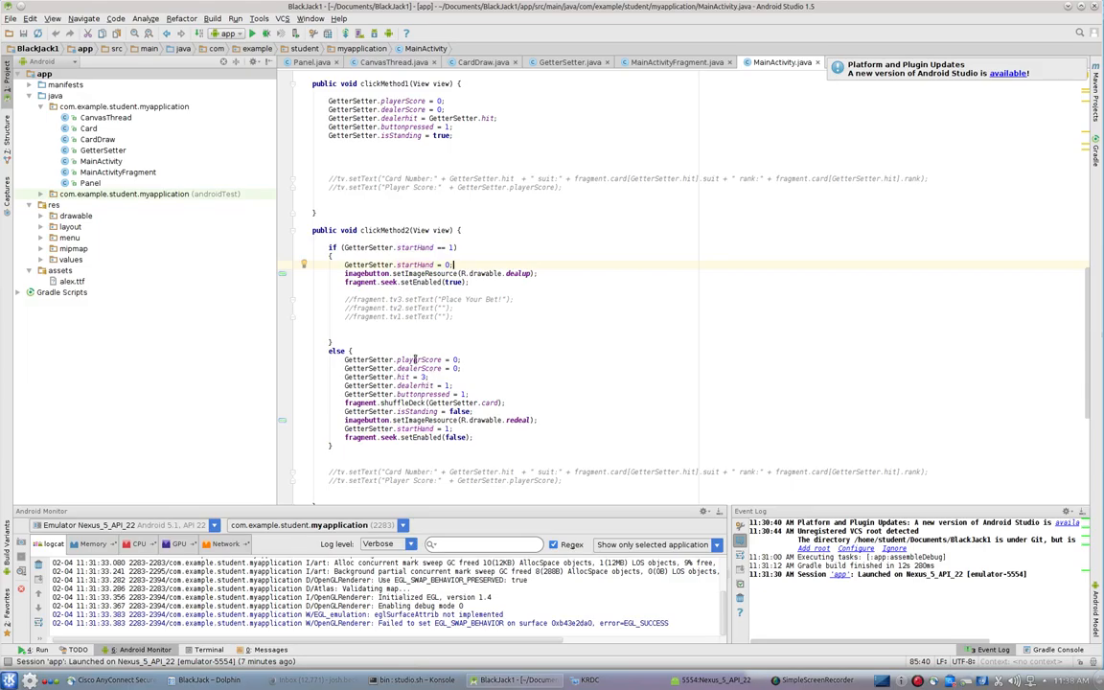
click(479, 274)
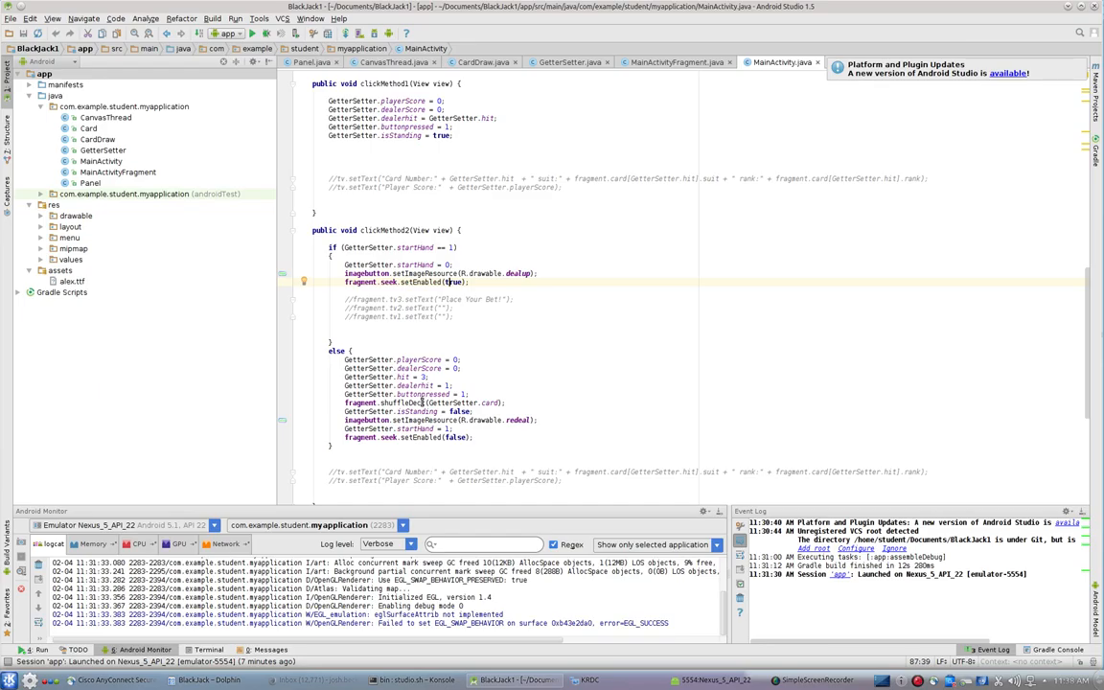
mouse_move(204, 494)
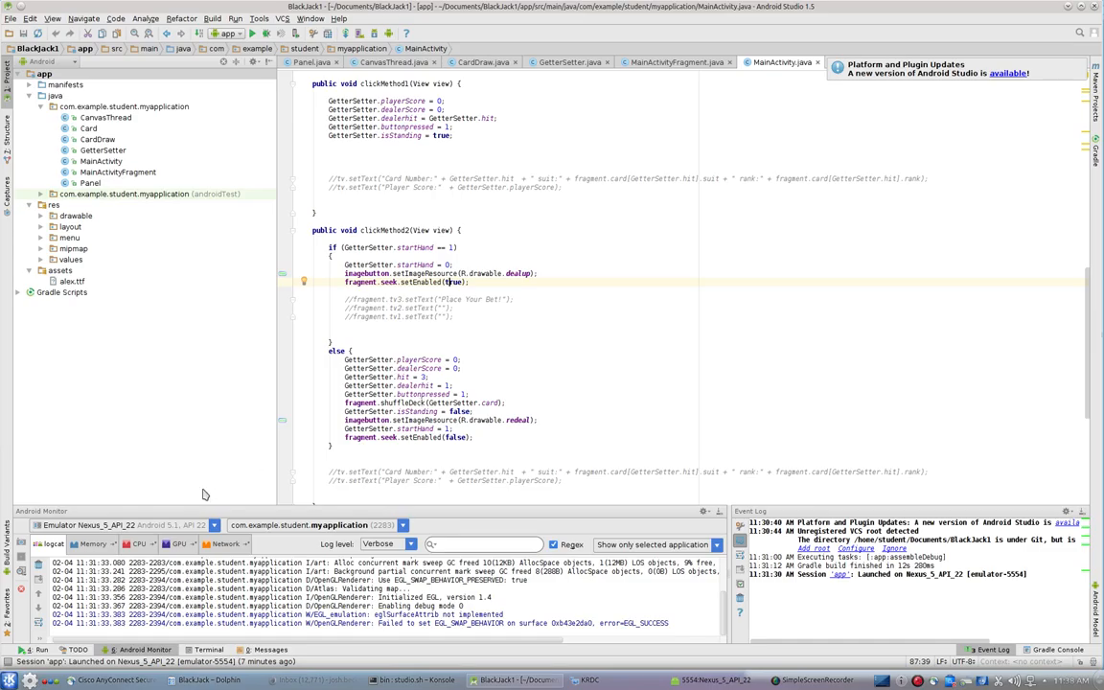